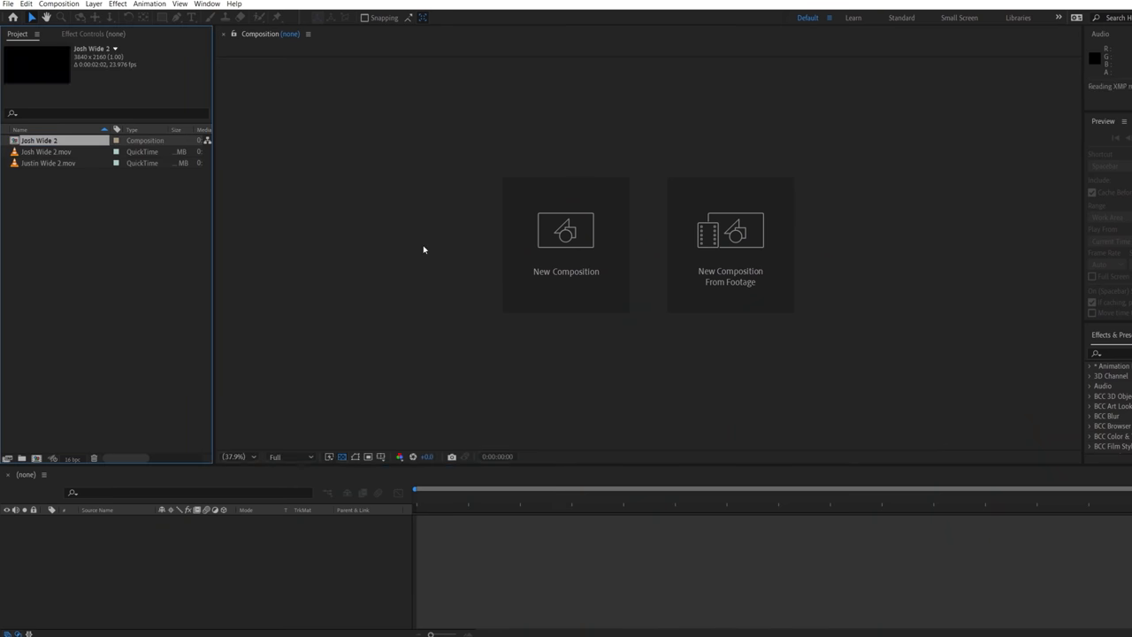
# Open the Josh Wide 2 composition to start tracking the ring
pyautogui.doubleClick(39, 140)
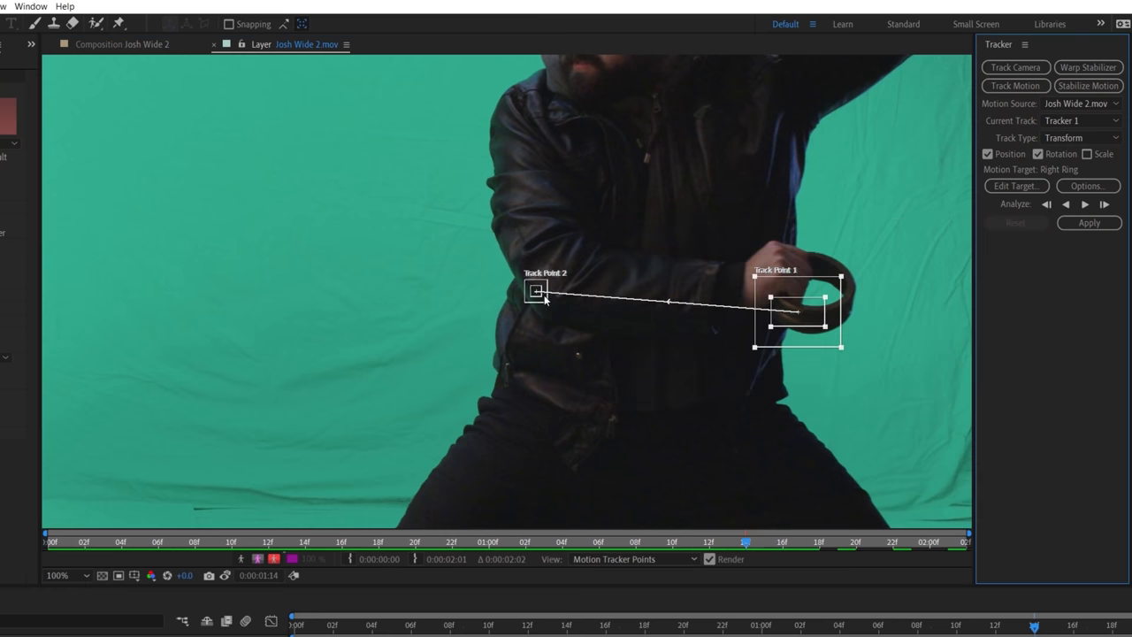
# Add Solid Composite with black colour and a golden FFC100 tint to the ring
pyautogui.click(1084, 204)
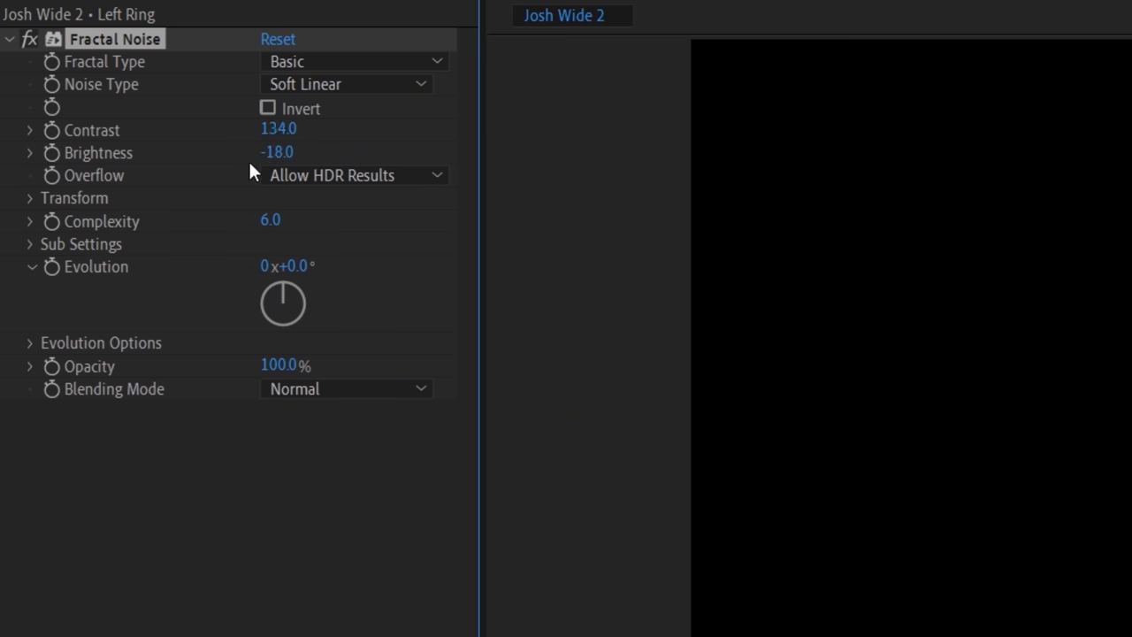
pyautogui.click(29, 197)
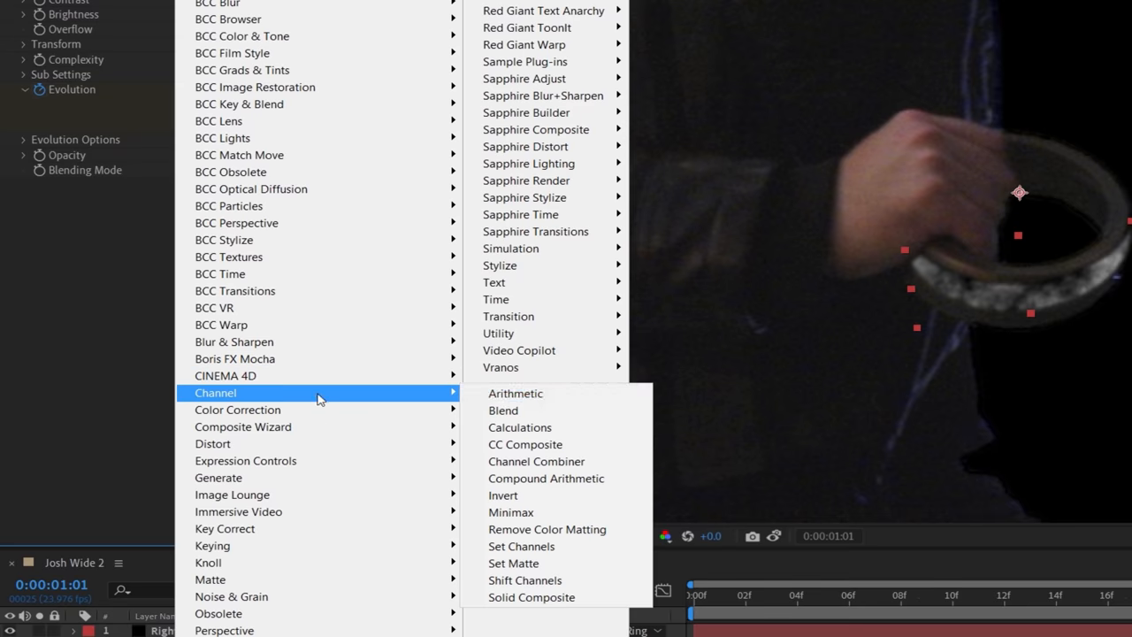
pyautogui.click(531, 598)
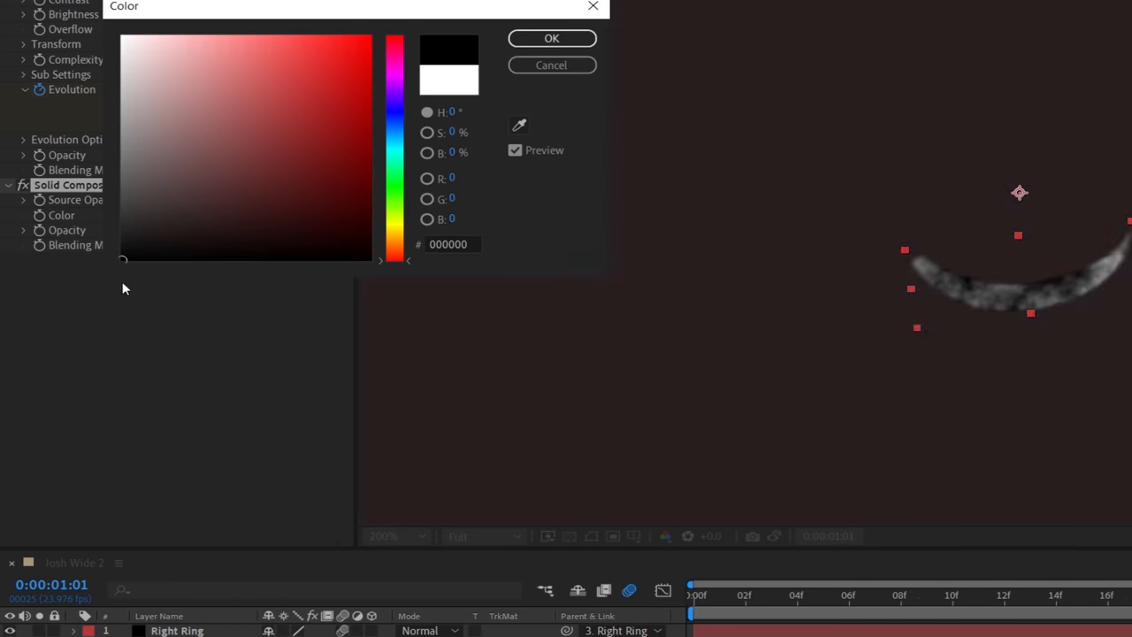
pyautogui.click(124, 6)
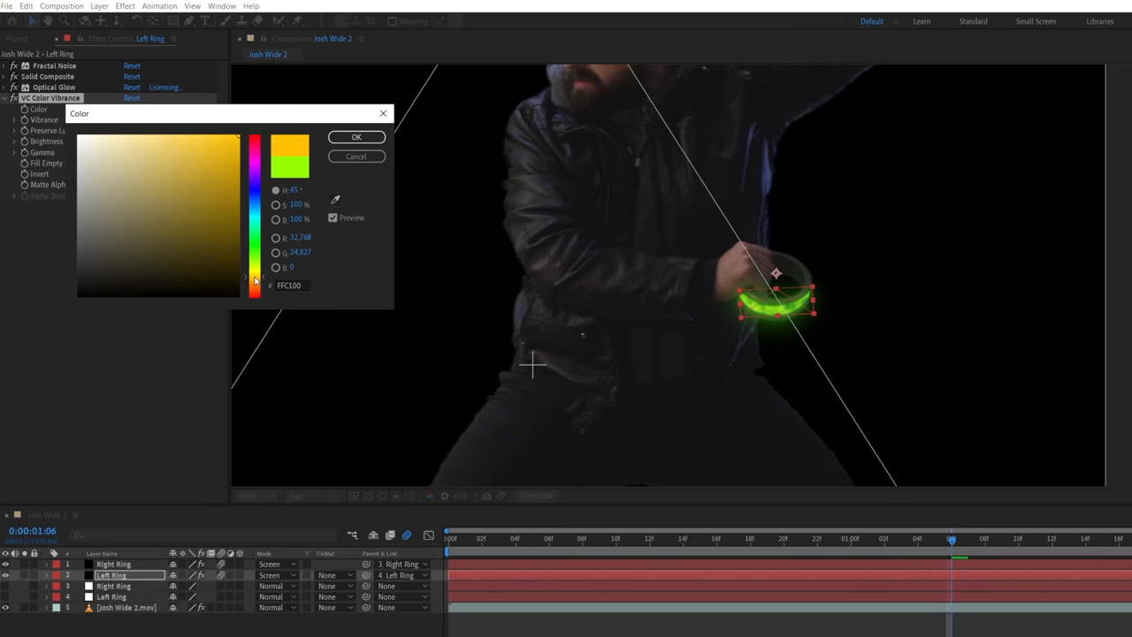
pyautogui.click(356, 138)
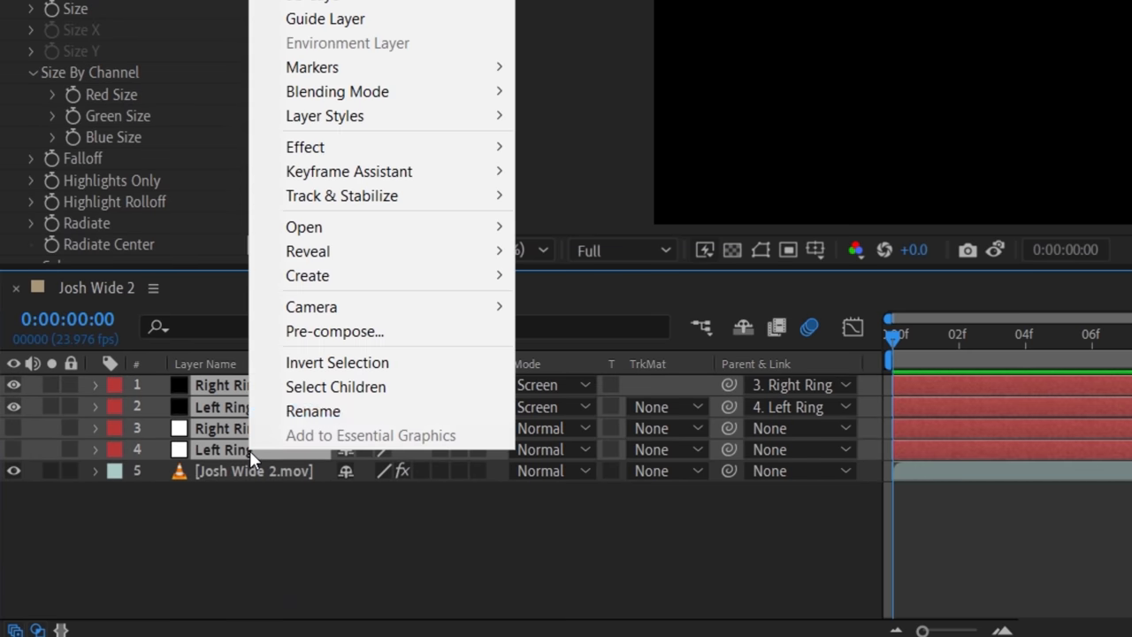
# Pre-compose the four ring layers and scale Justin down to 77%
pyautogui.click(335, 331)
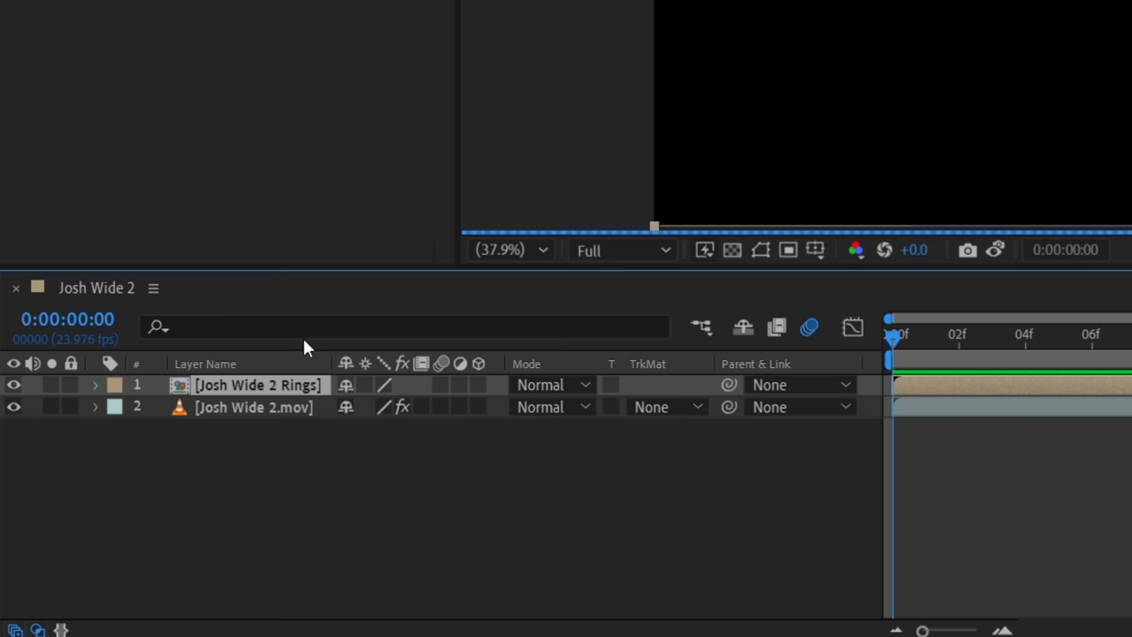
pyautogui.click(552, 383)
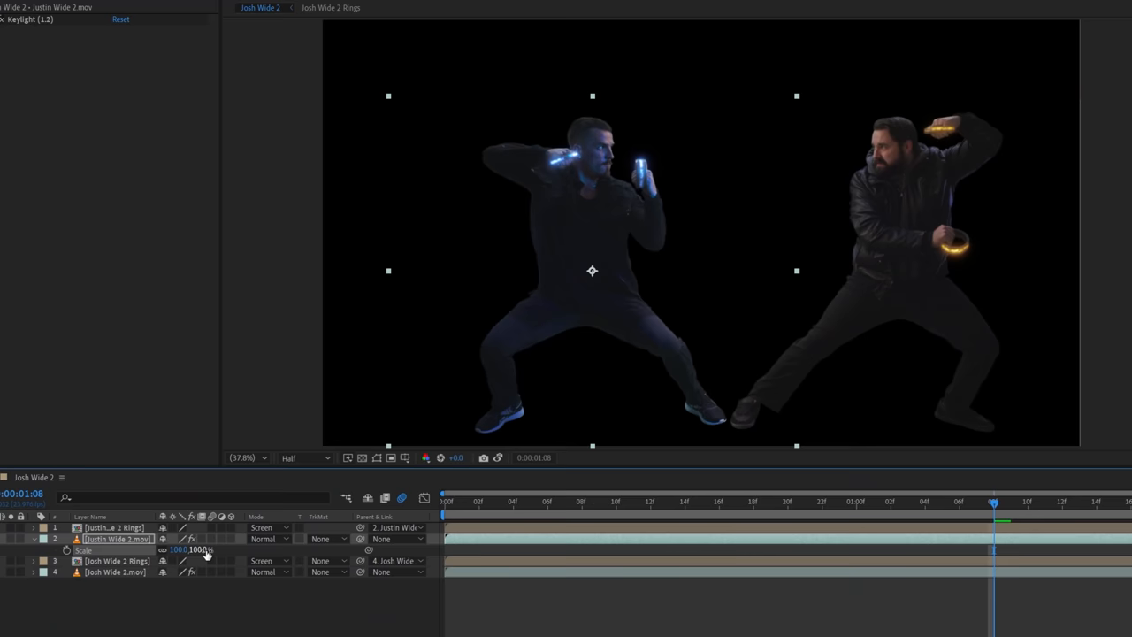
pyautogui.moveTo(190, 550); pyautogui.dragTo(168, 549)
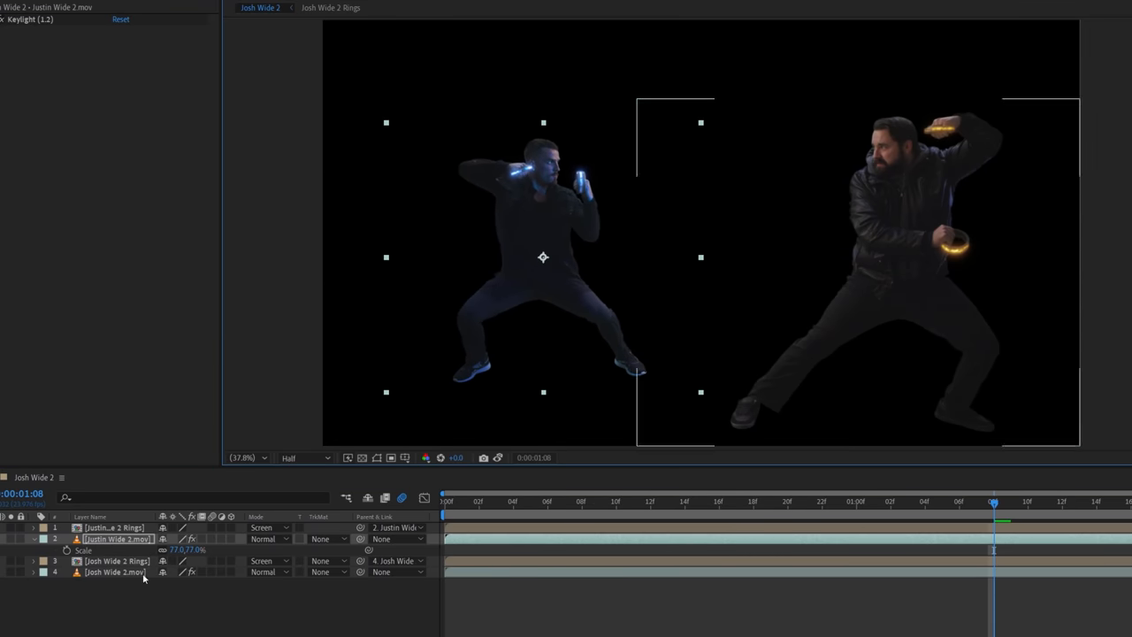
pyautogui.click(115, 571)
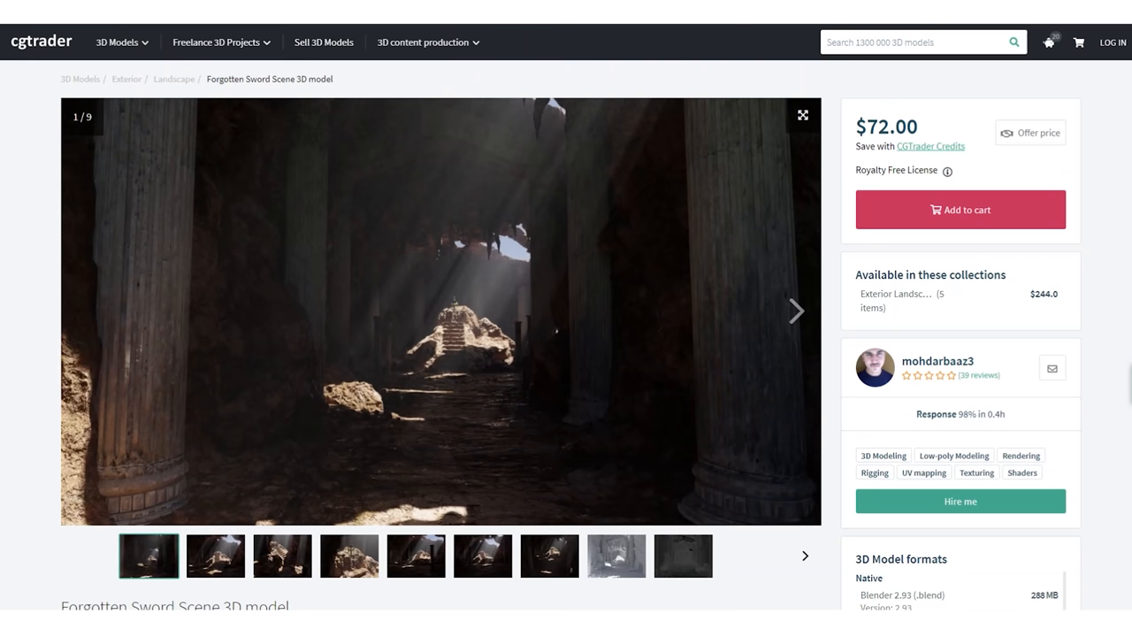
# Open the Forgotten Sword Scene model page on CGTrader
pyautogui.click(795, 310)
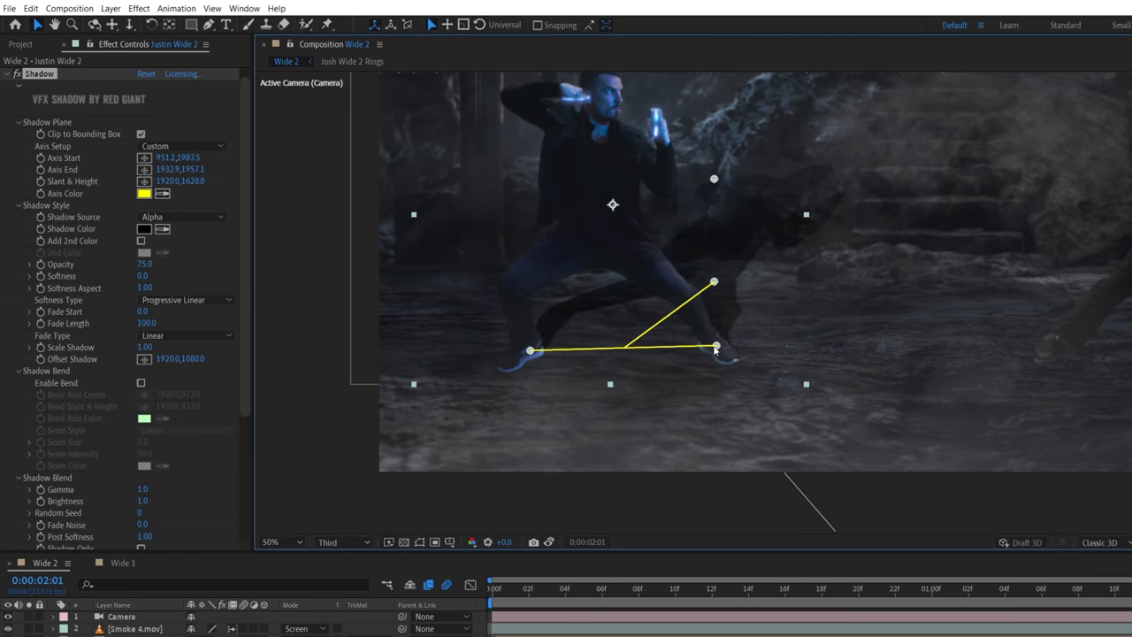
# Align Justin's and Josh's shadow planes with their feet on the floor
pyautogui.moveTo(715, 282); pyautogui.dragTo(570, 382)
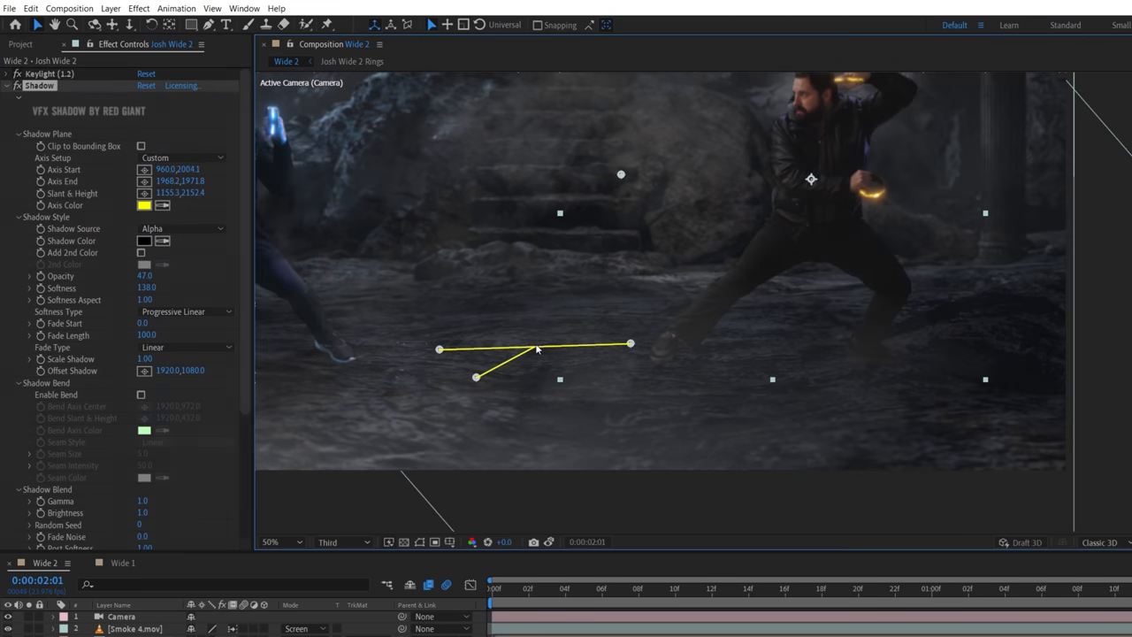
pyautogui.moveTo(537, 349); pyautogui.dragTo(795, 380)
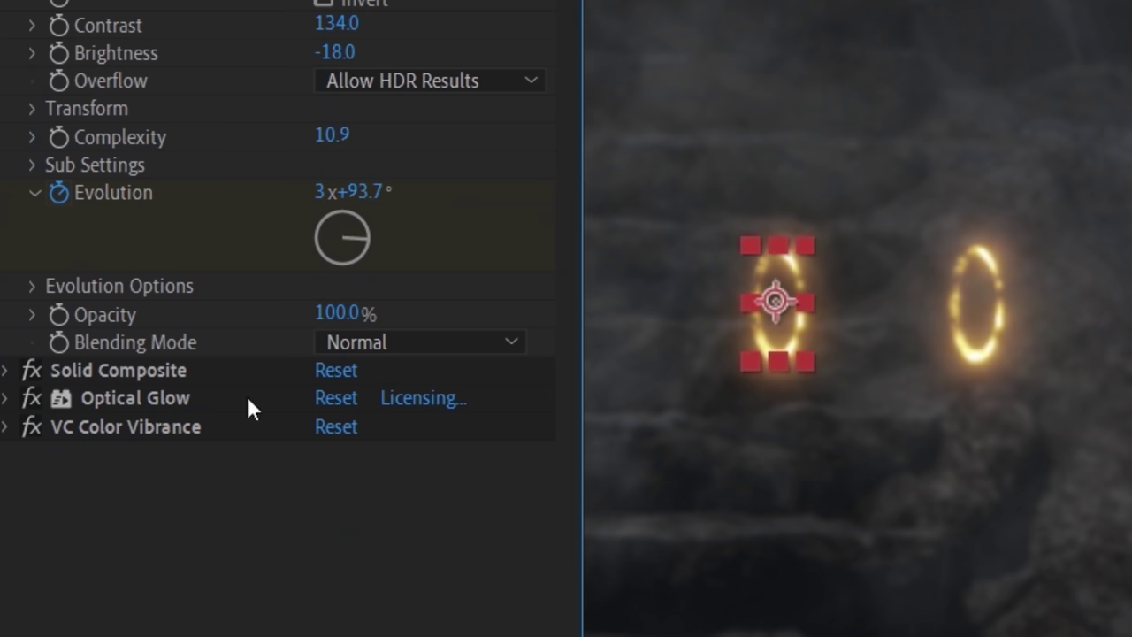
# Change the noise Random Seed and position a ring between the actors
pyautogui.click(31, 286)
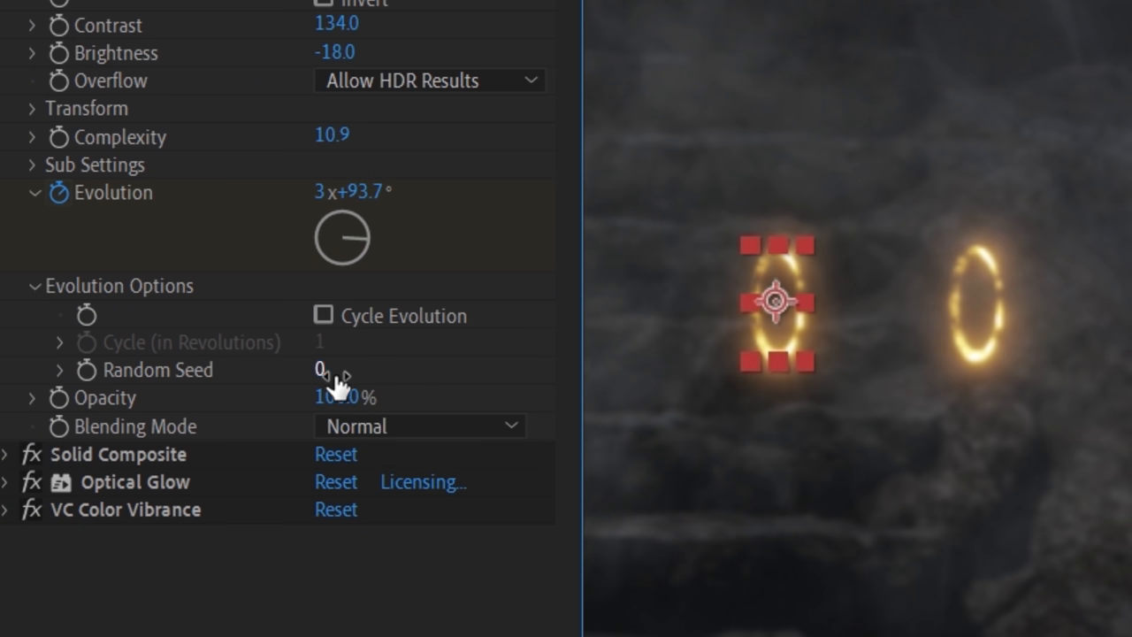
pyautogui.click(60, 343)
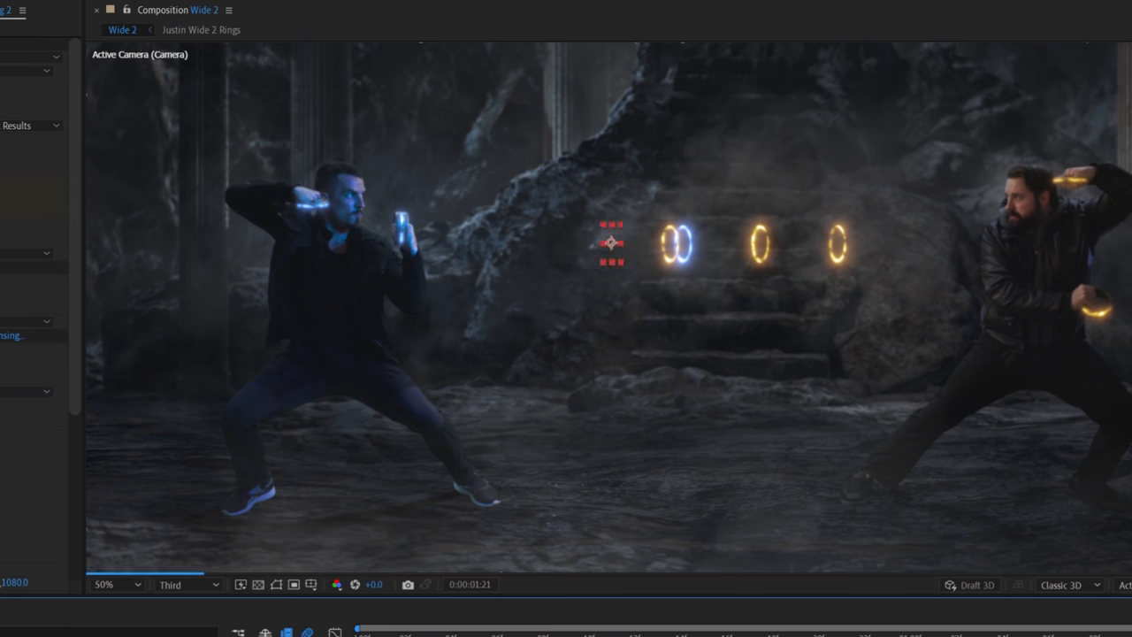
pyautogui.moveTo(611, 242); pyautogui.dragTo(528, 242)
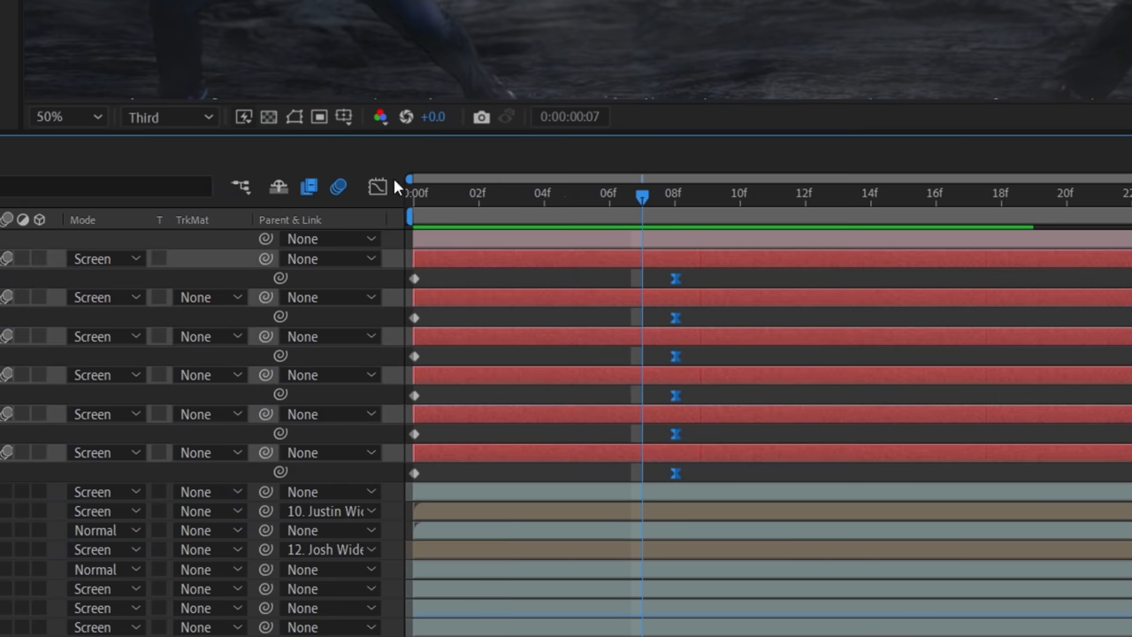
# Keyframe the ring layers across the first eight frames
pyautogui.click(377, 186)
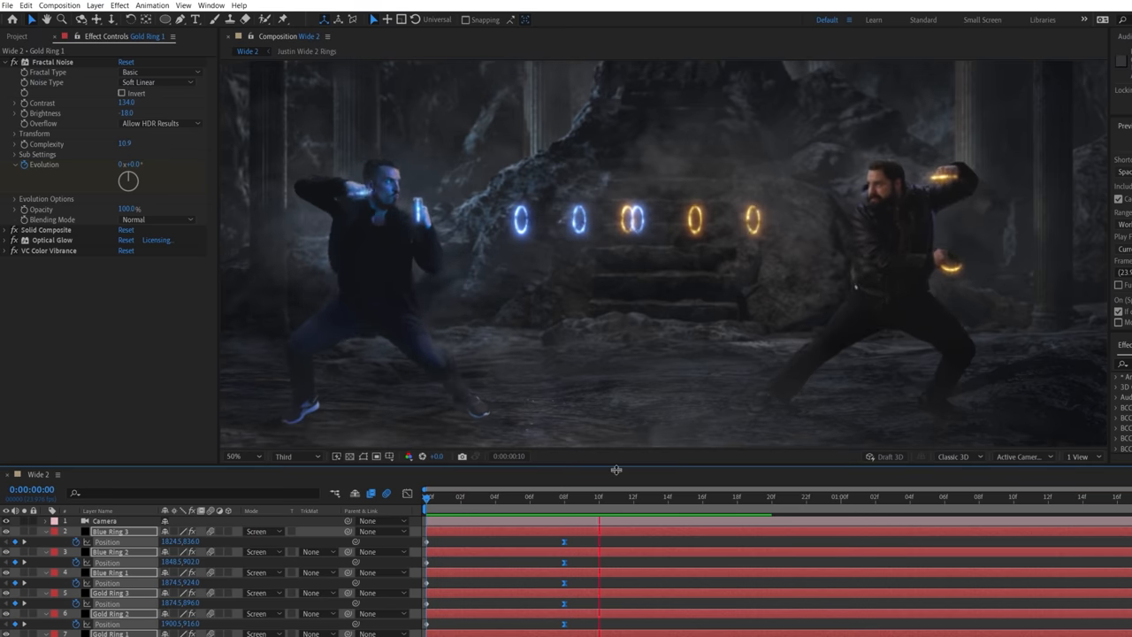
# Show the project's footage items to find Nebula.mov
pyautogui.click(721, 496)
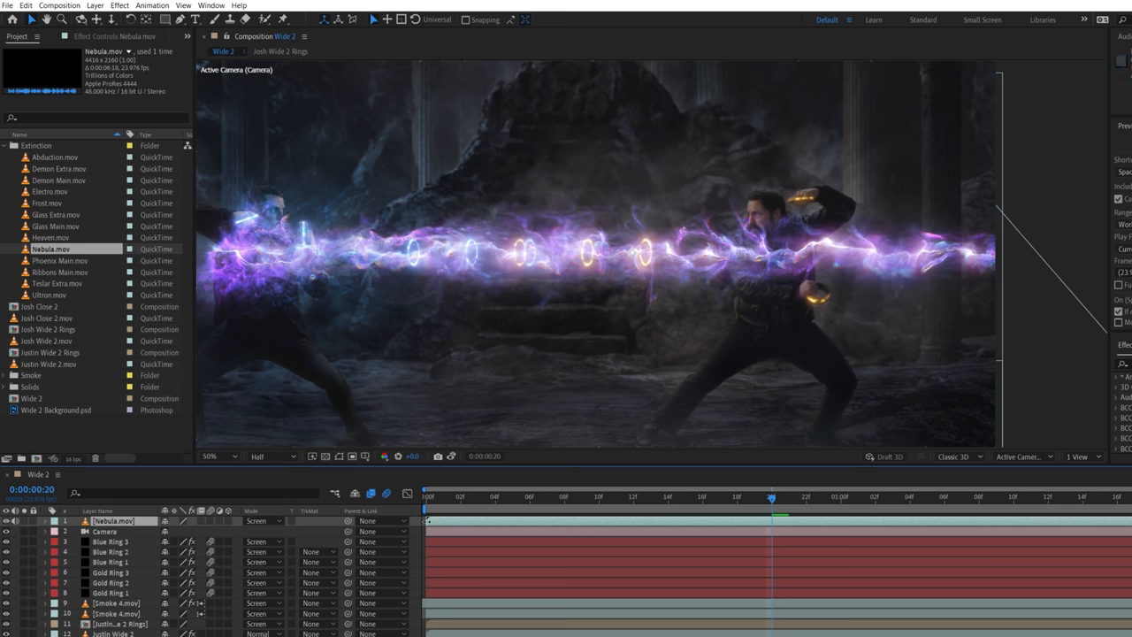
# Time-stretch the Nebula.mov layer by -550 to reverse and slow it
pyautogui.click(447, 520)
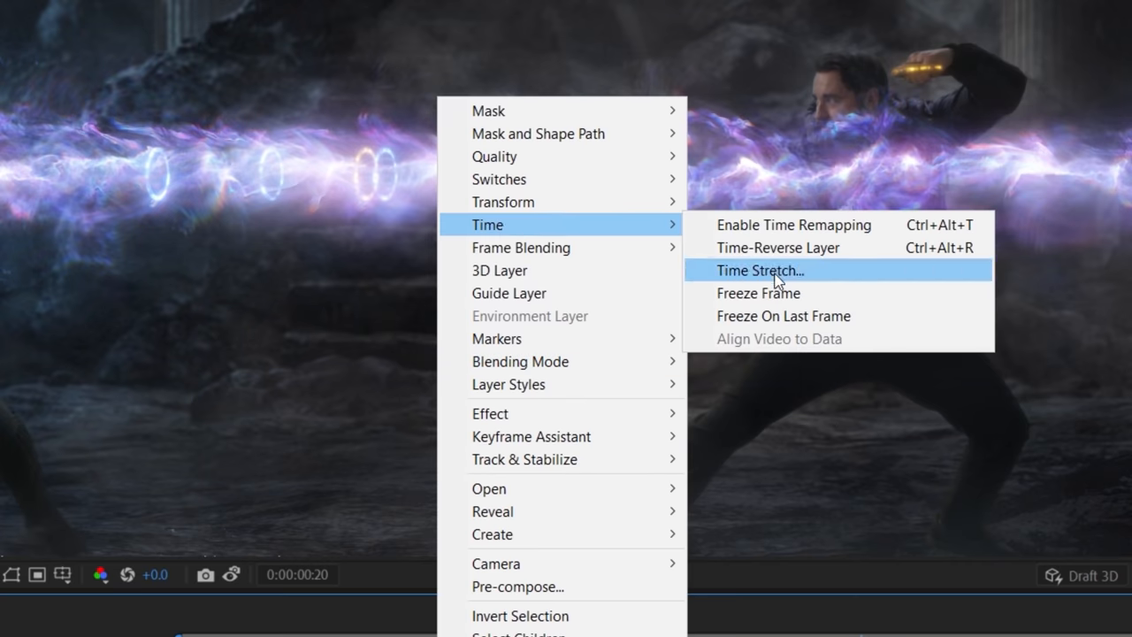
pyautogui.click(761, 271)
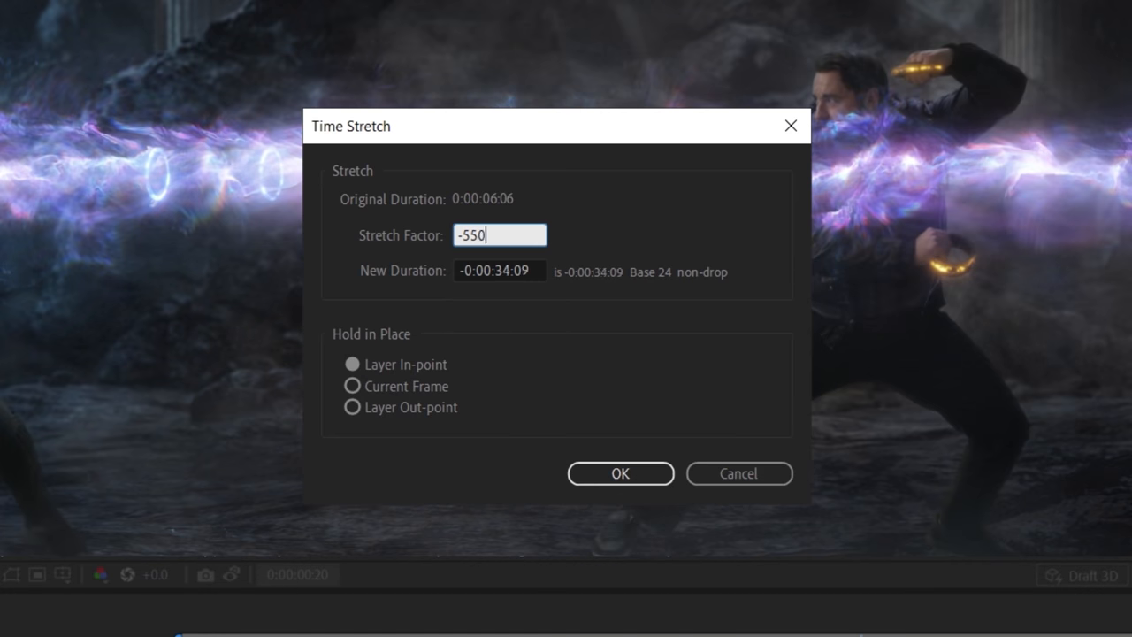
pyautogui.click(620, 473)
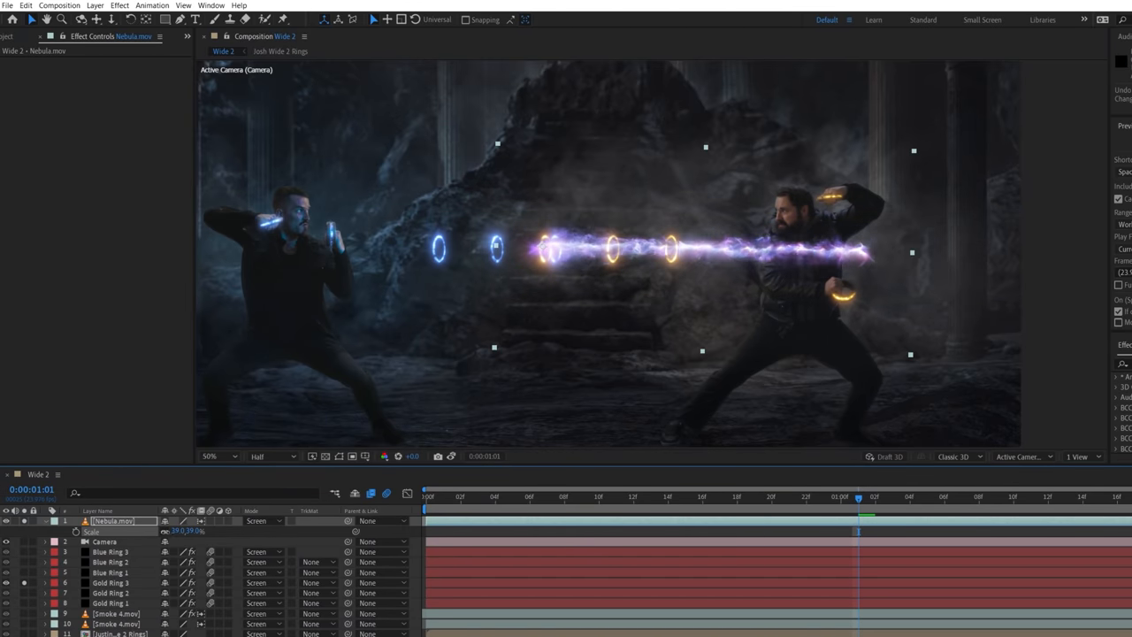
# Maximize the panel to reach Nebula.mov's Parent & Link control
pyautogui.press('`')
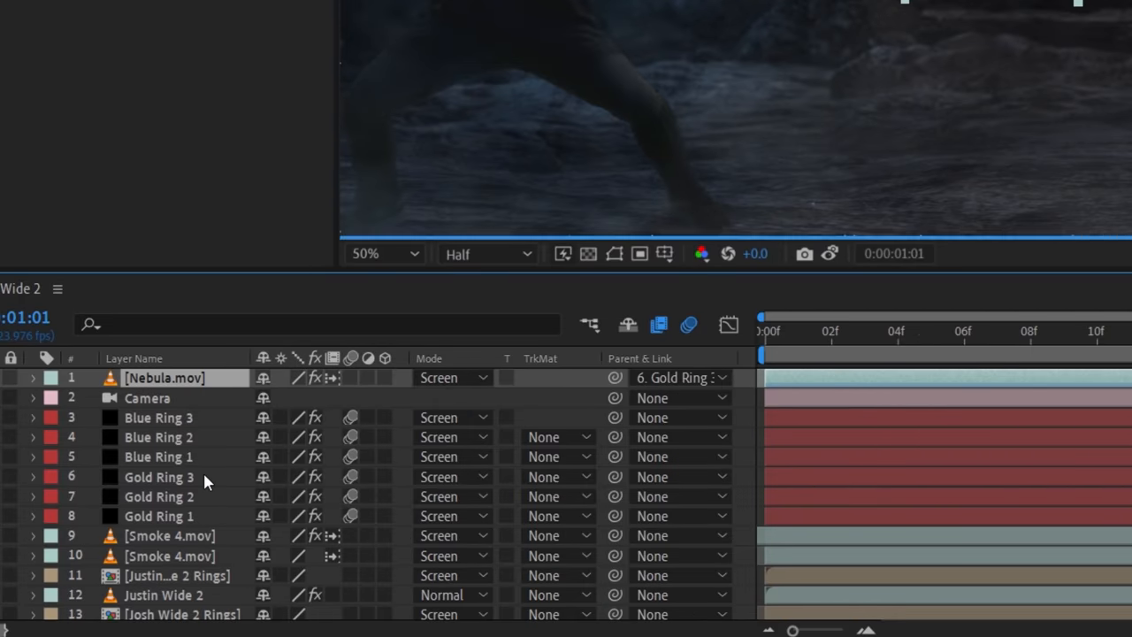
# Select the Phoenix Main.mov energy clip in the Project panel
pyautogui.click(995, 341)
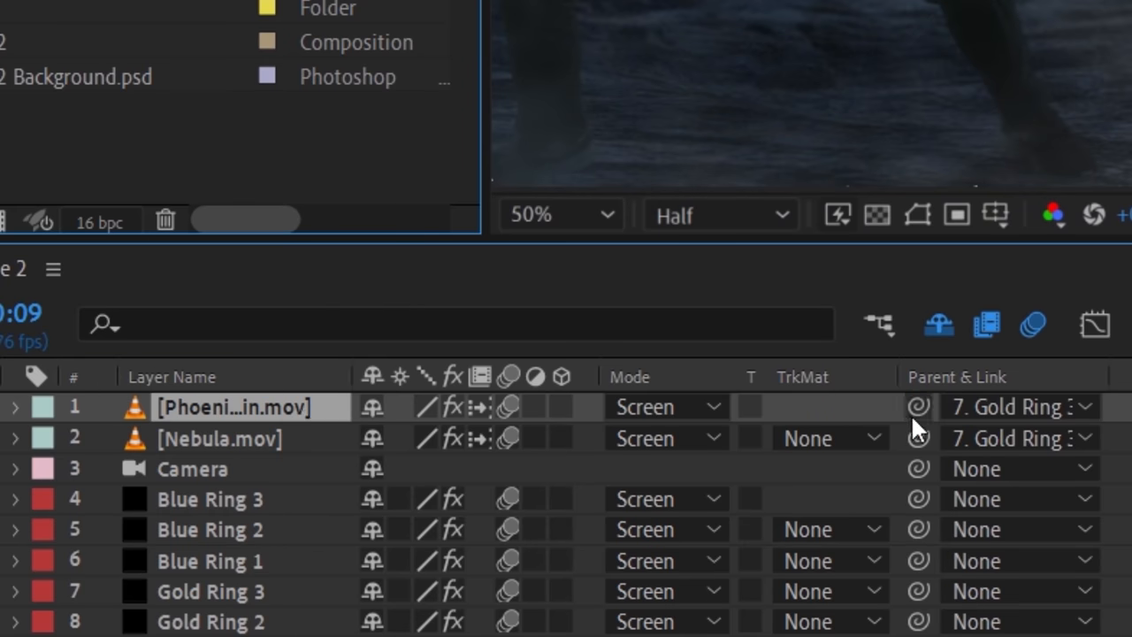
# Adjust the Amount to Tint on the Phoenix Main.mov layer
pyautogui.click(15, 406)
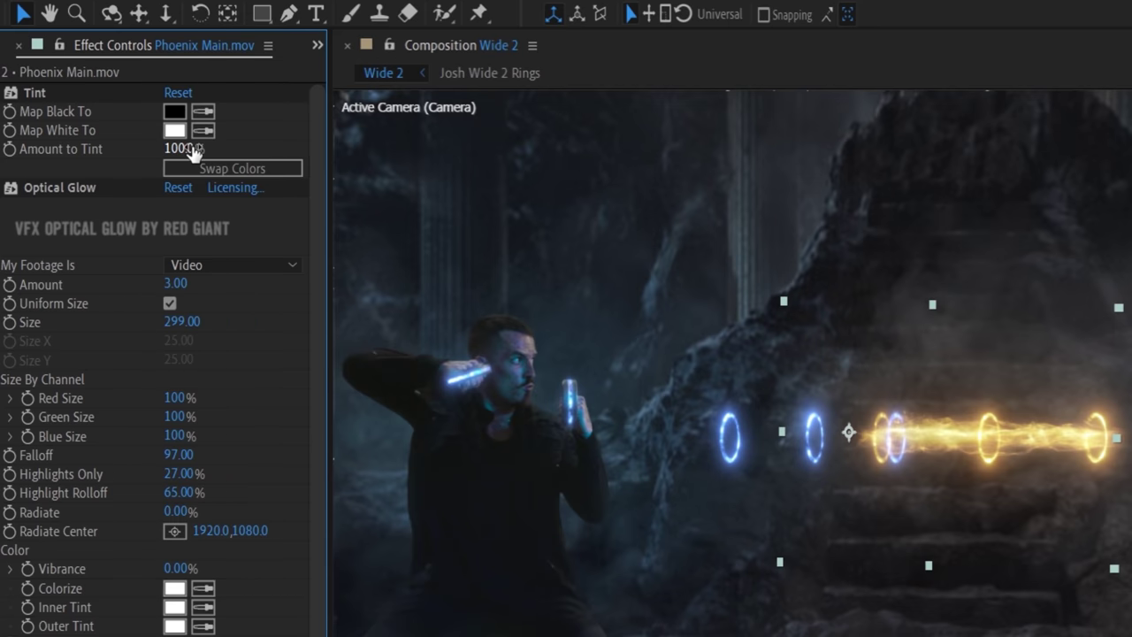
pyautogui.moveTo(181, 148); pyautogui.dragTo(142, 148)
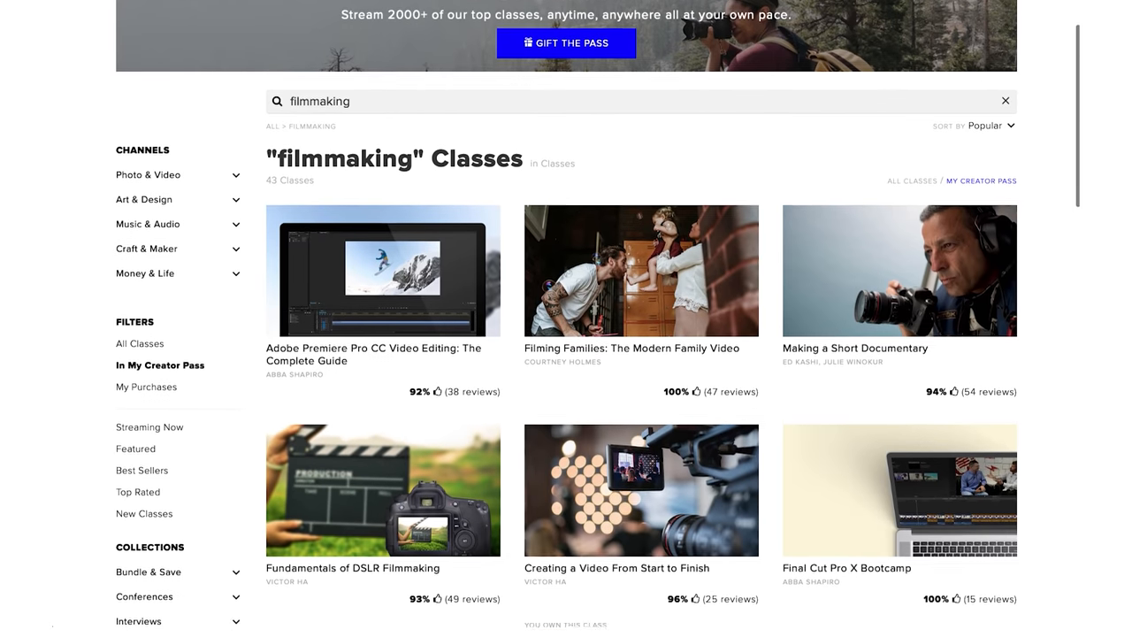
# Scroll the catalog and open Ryan Connolly's Guerilla Filmmaking class
pyautogui.scroll(-3)
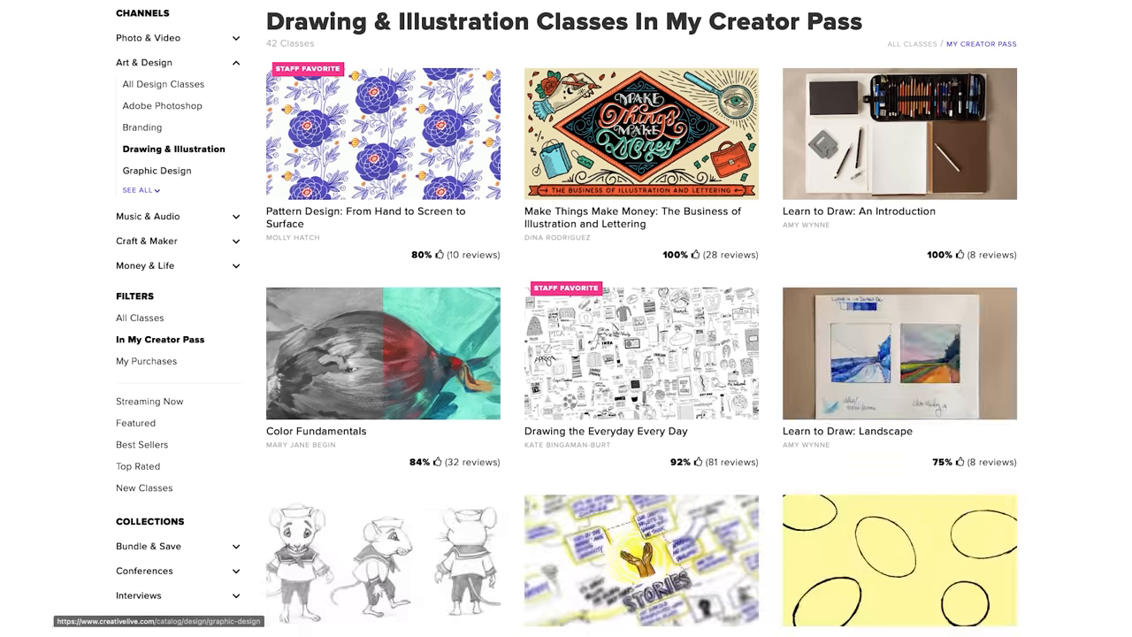
pyautogui.click(157, 171)
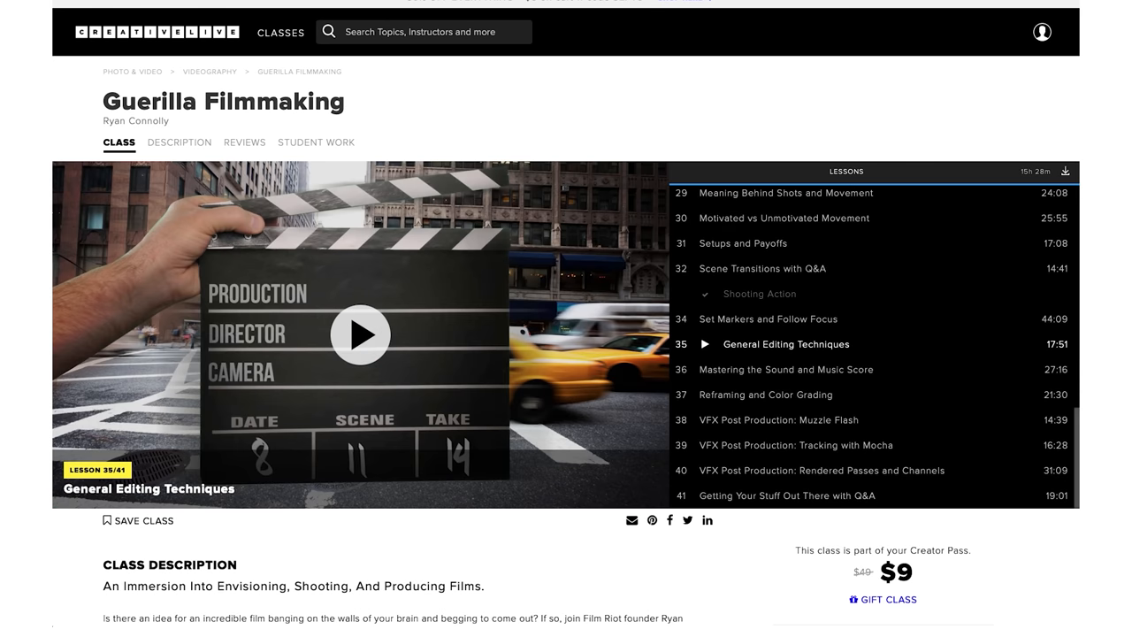
# Start lesson 35, General Editing Techniques, and watch it full screen
pyautogui.scroll(-3)
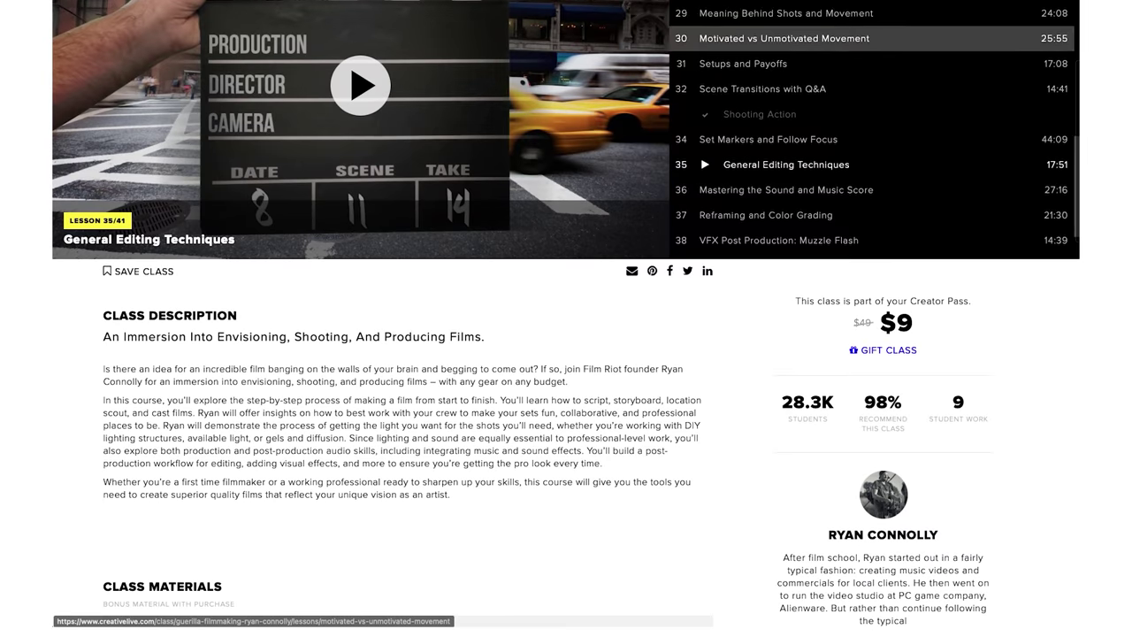
pyautogui.scroll(3)
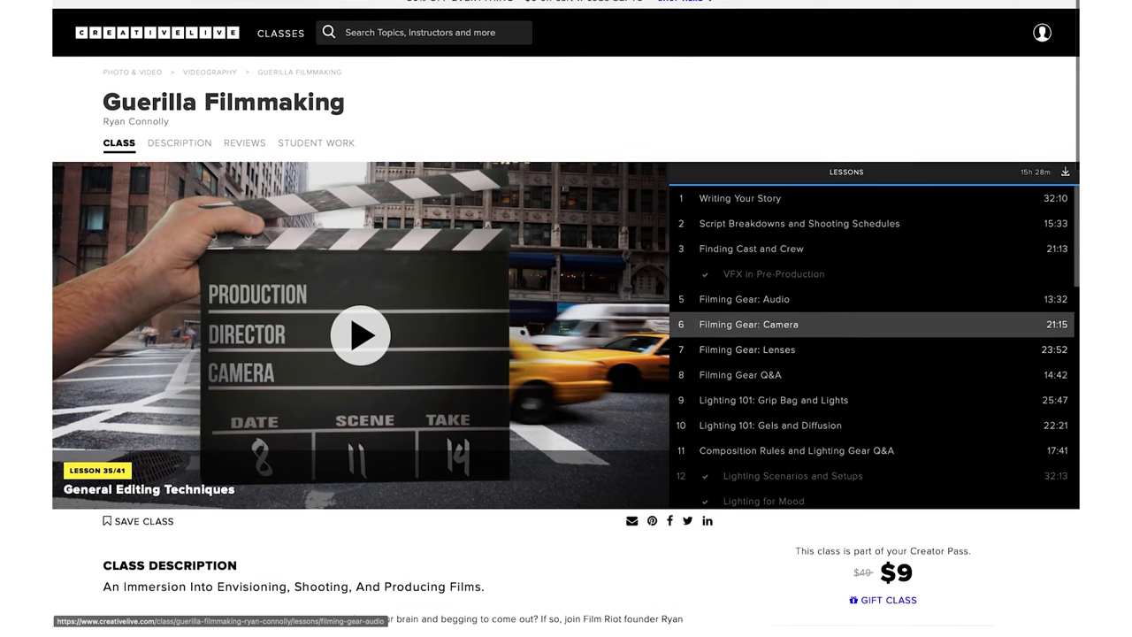
pyautogui.scroll(-3)
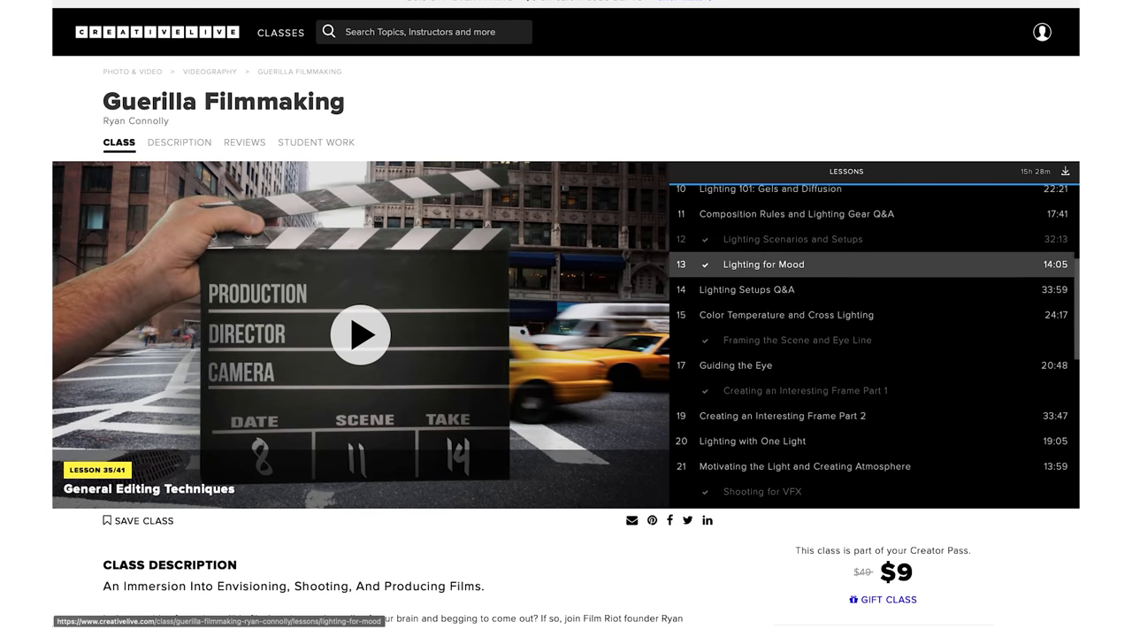
pyautogui.click(360, 335)
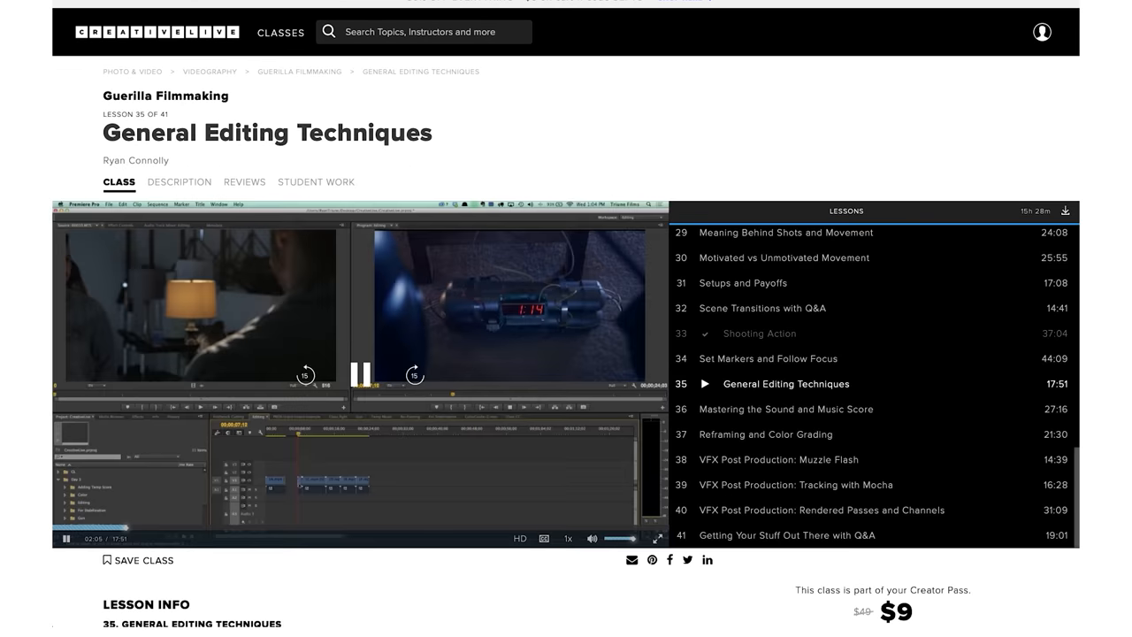
pyautogui.click(657, 537)
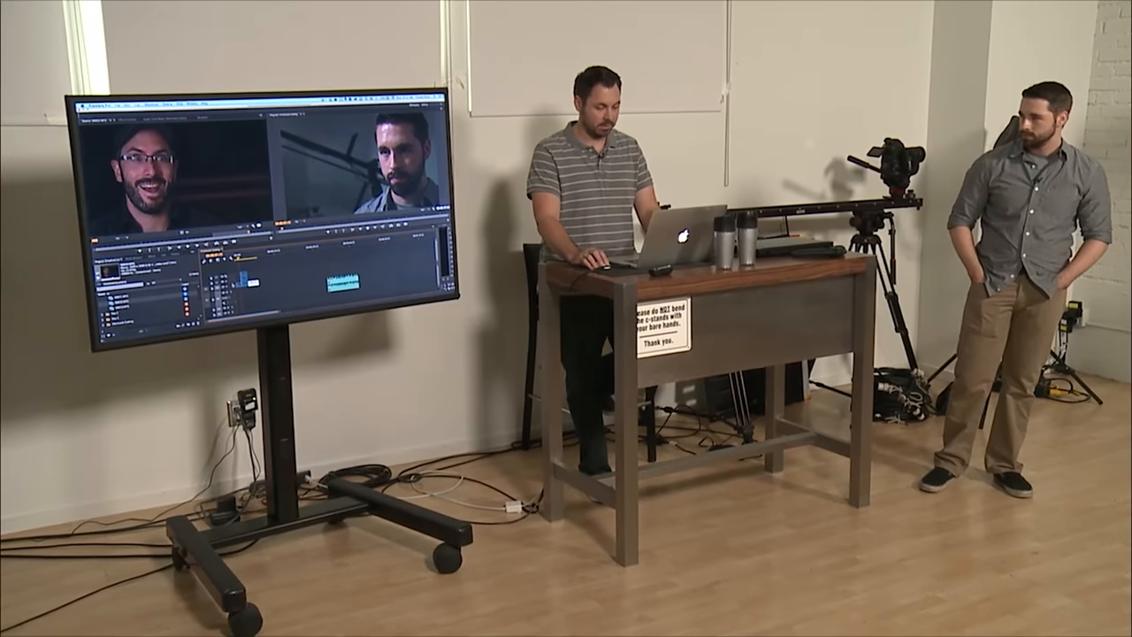